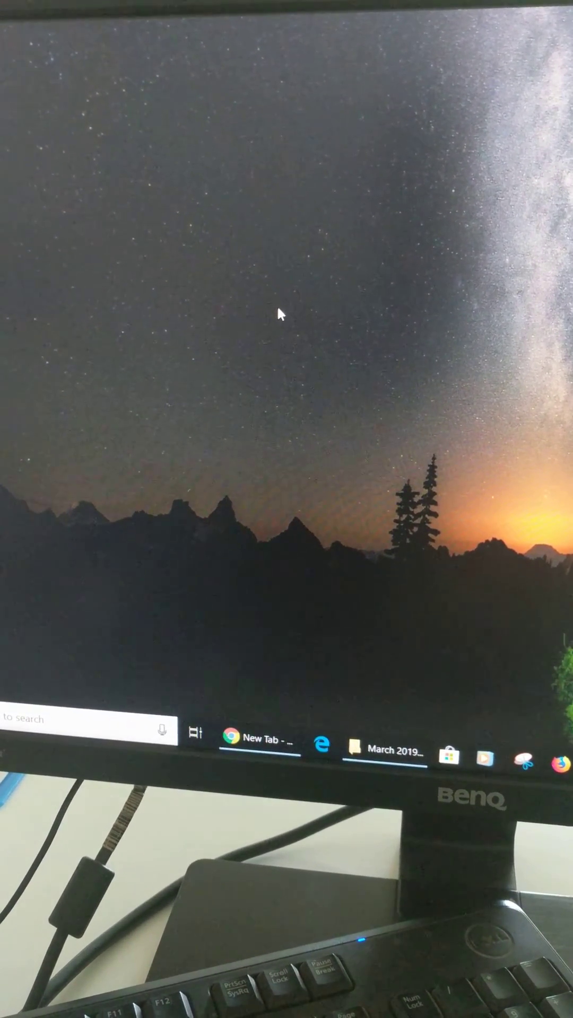
# - Right-click an empty spot on the desktop to show its shortcut menu
pyautogui.rightClick(281, 316)
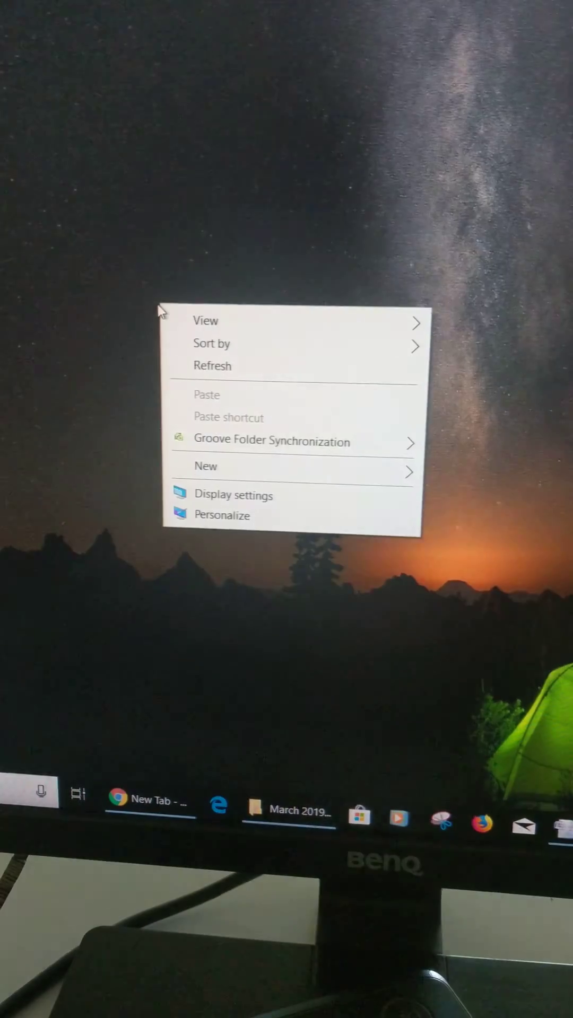
# - Go to Personalize and then the Lock screen page
pyautogui.click(269, 508)
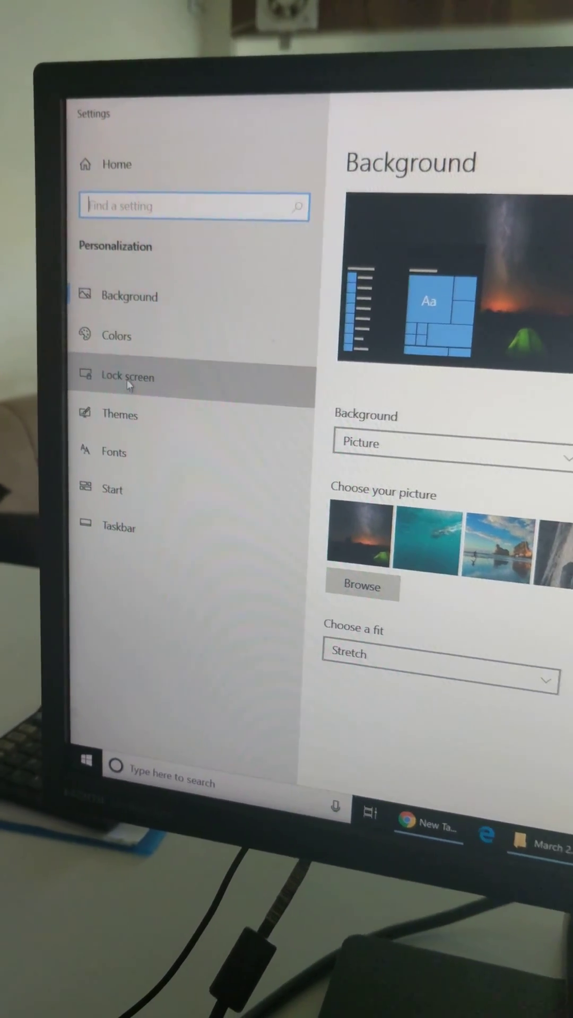
pyautogui.click(127, 376)
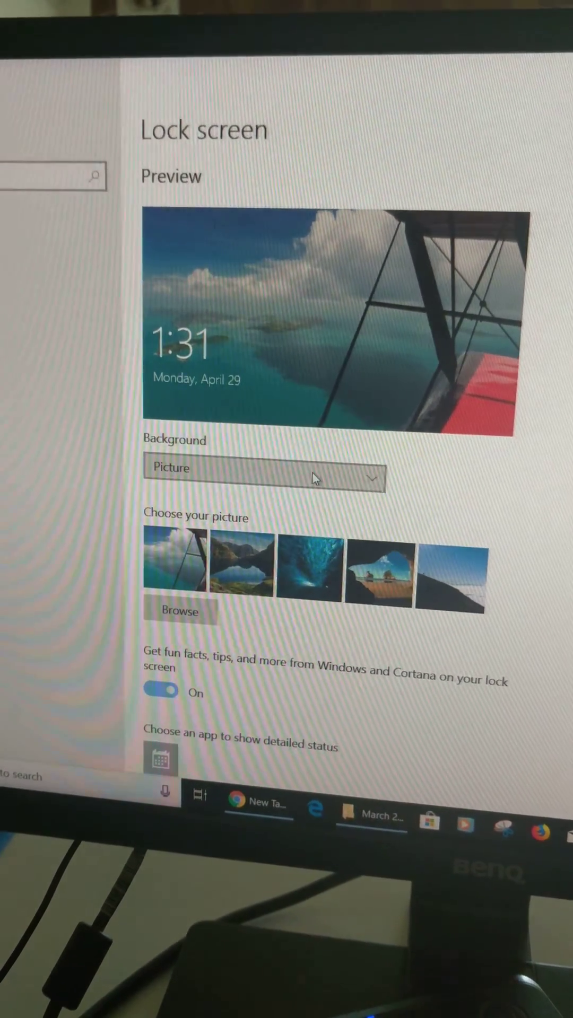
pyautogui.click(263, 477)
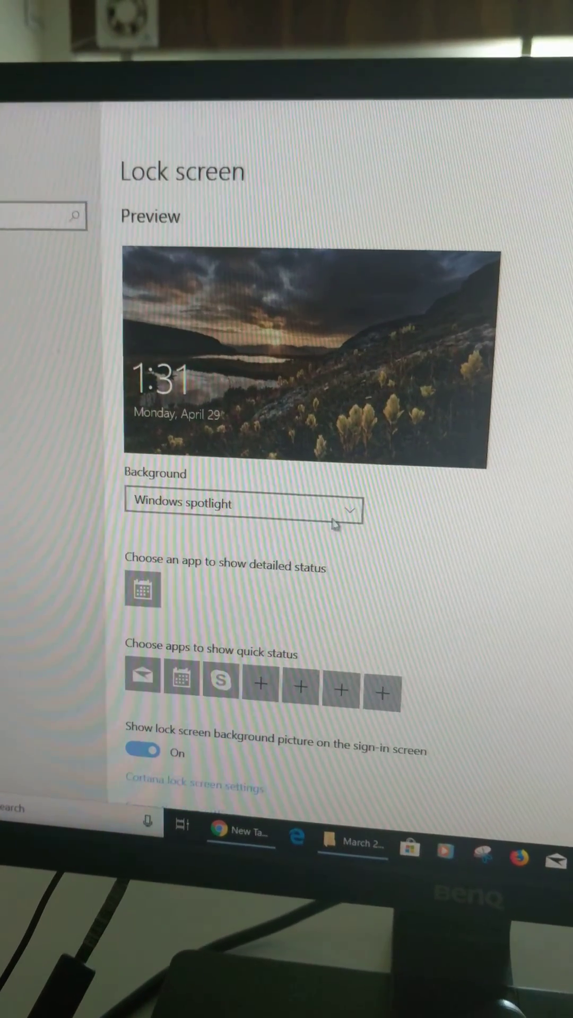
pyautogui.click(246, 509)
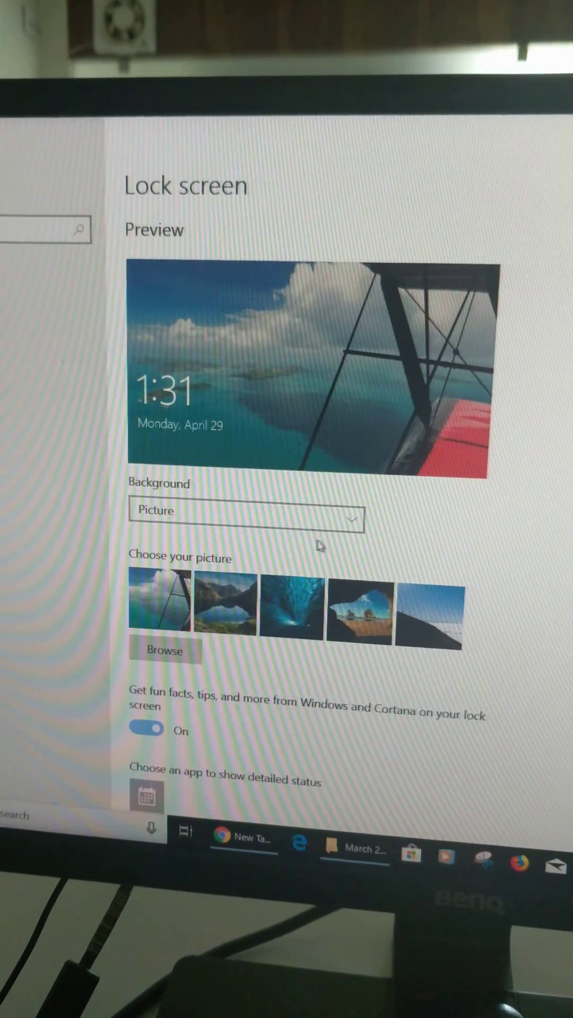
pyautogui.click(246, 520)
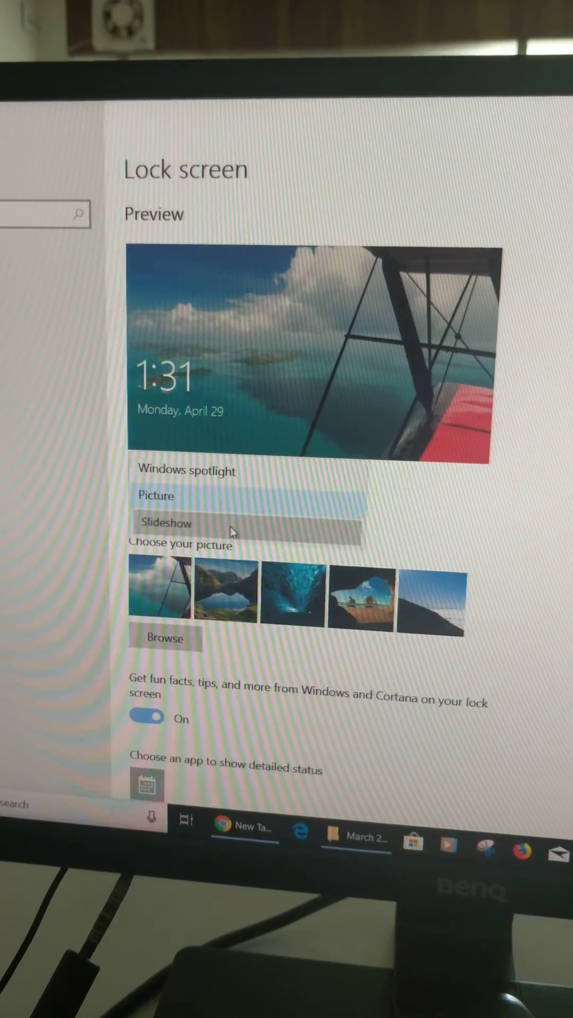
pyautogui.click(166, 522)
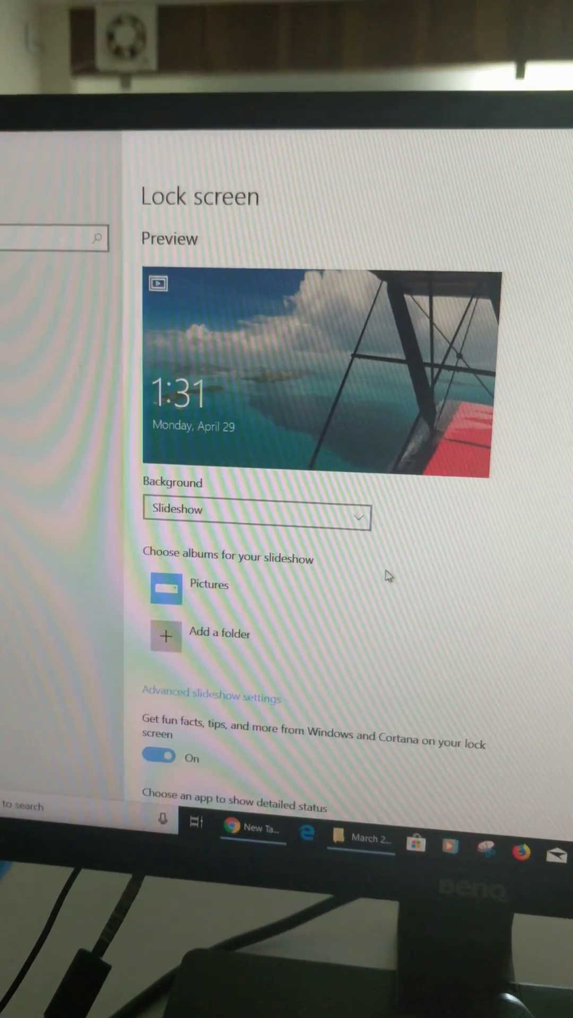
pyautogui.click(257, 516)
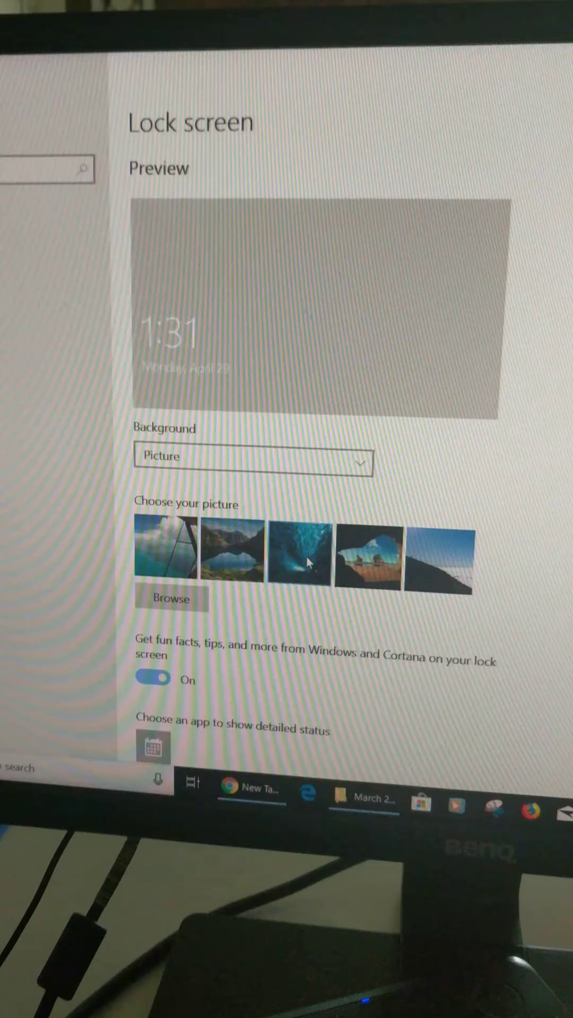
# - Choose the blue underwater thumbnail as the lock screen picture
pyautogui.click(300, 551)
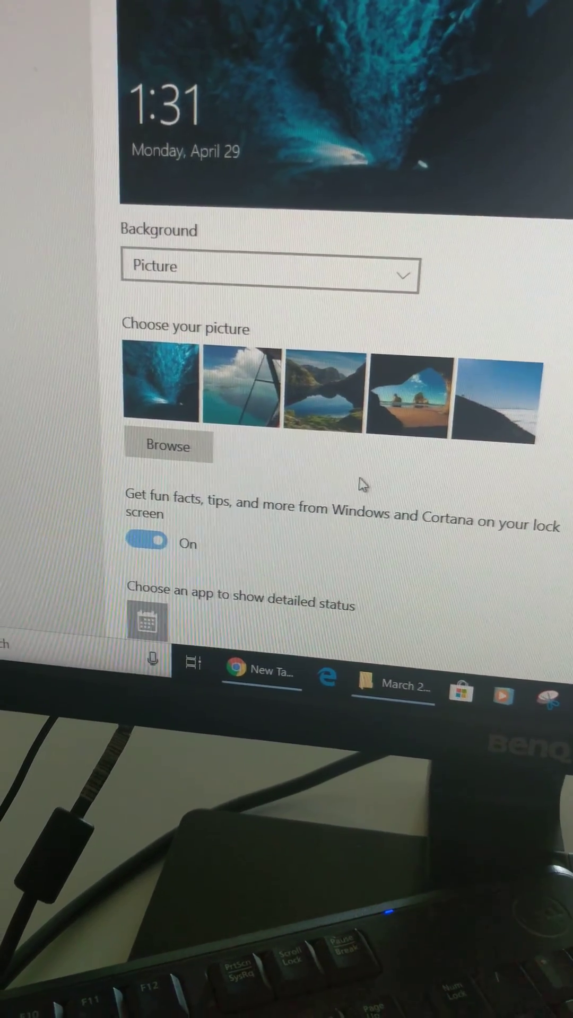
pyautogui.scroll(-3)
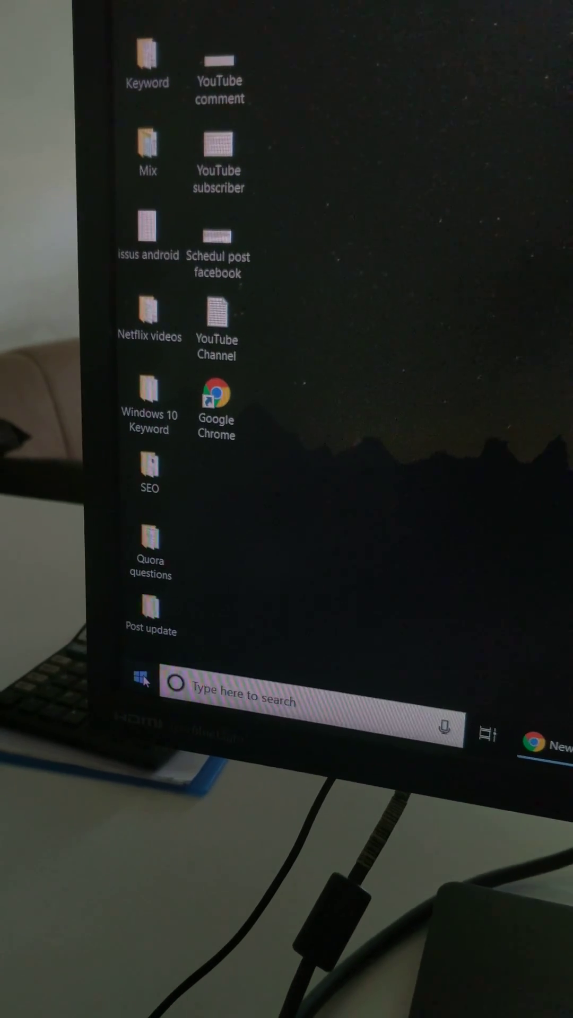
# - Reach the Background personalization page from Start via This PC's Open Settings
pyautogui.click(138, 683)
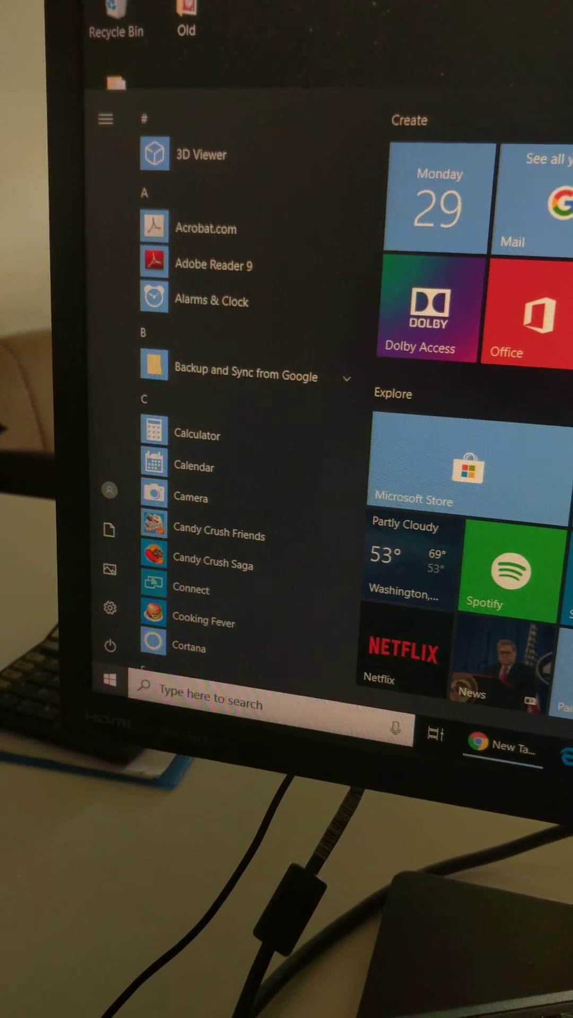
pyautogui.click(110, 679)
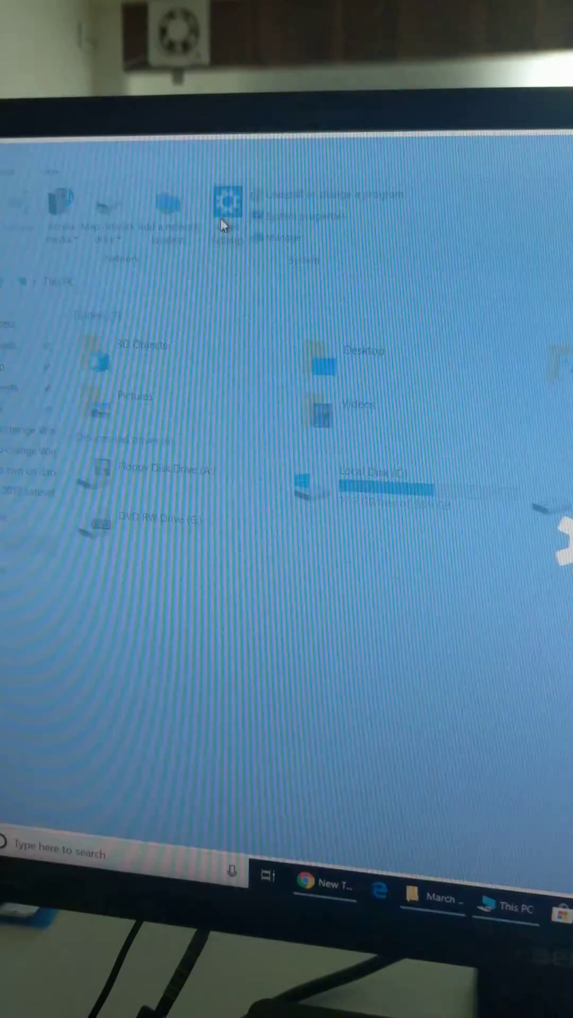
pyautogui.click(226, 205)
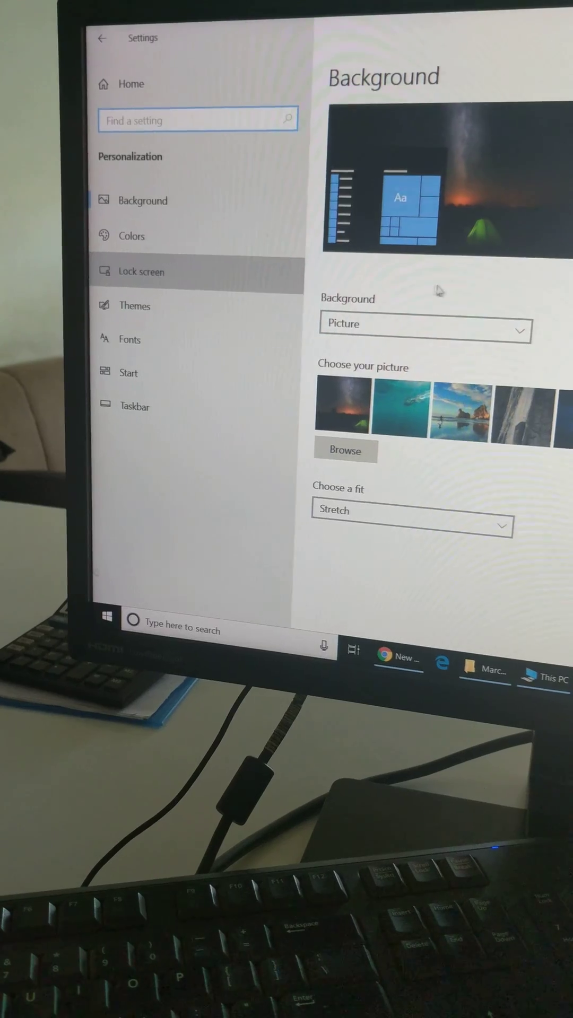
# - On the Lock screen page, browse background types and keep Picture selected
pyautogui.click(140, 271)
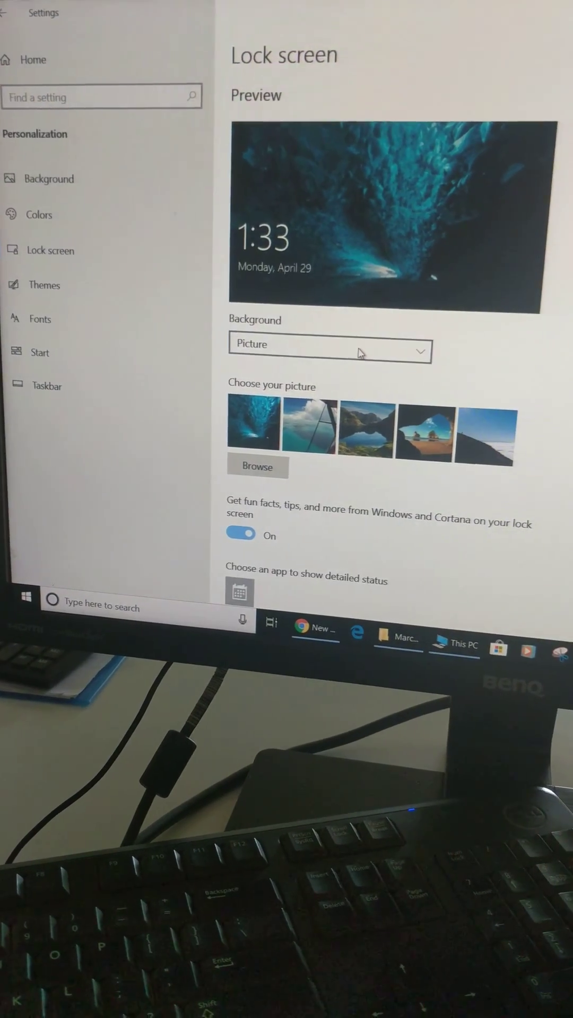
pyautogui.click(330, 350)
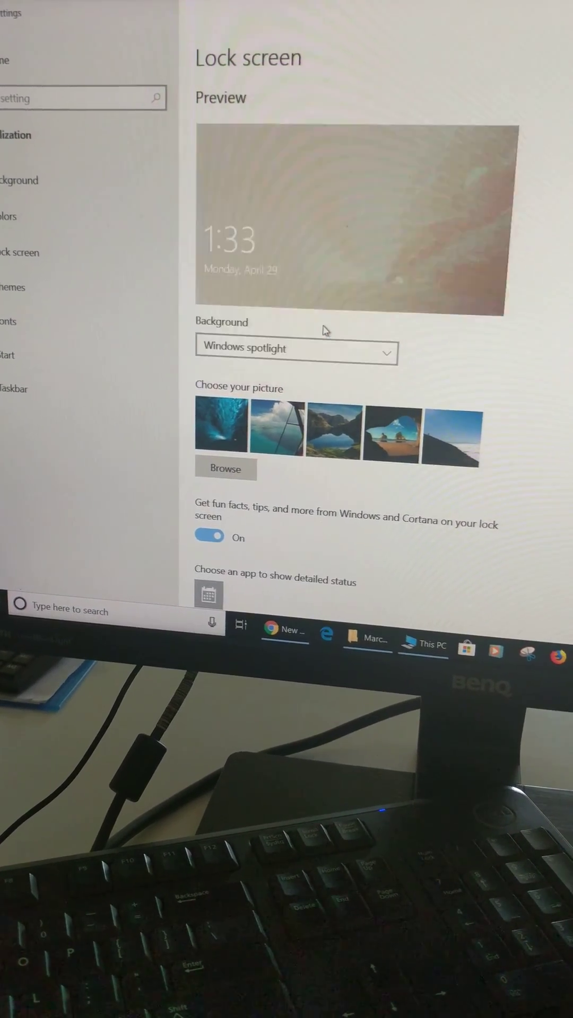
pyautogui.click(295, 350)
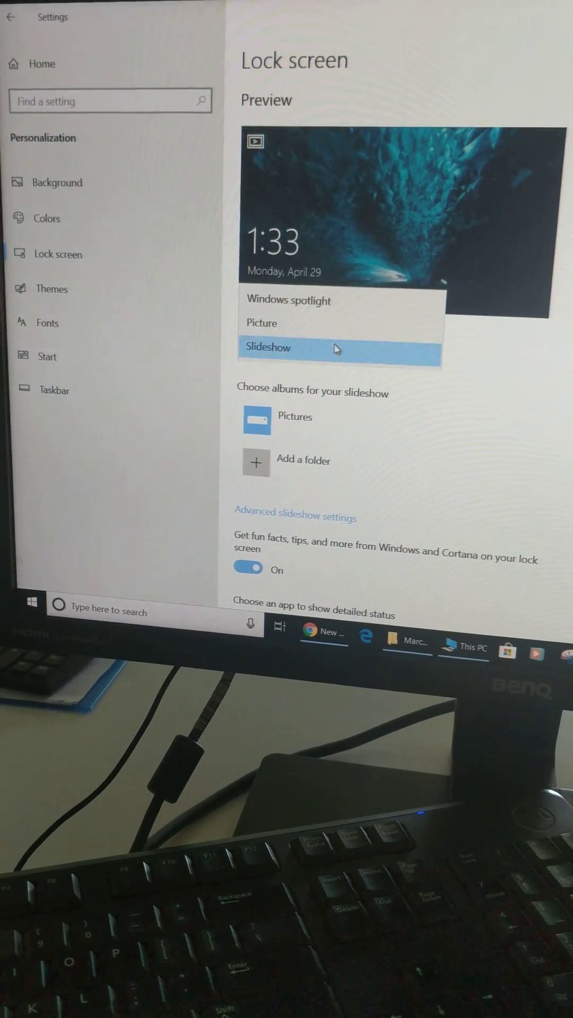
pyautogui.click(262, 323)
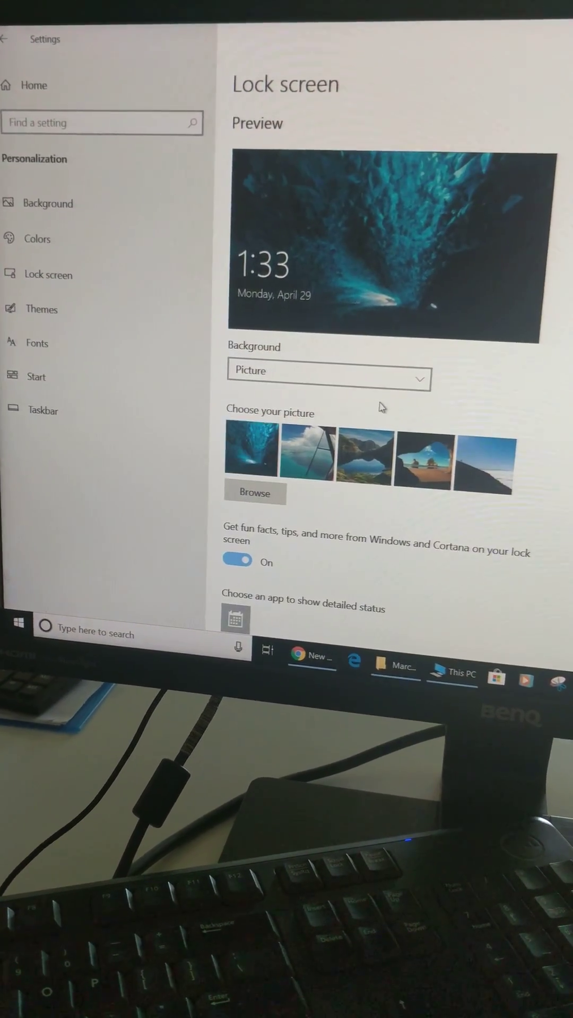